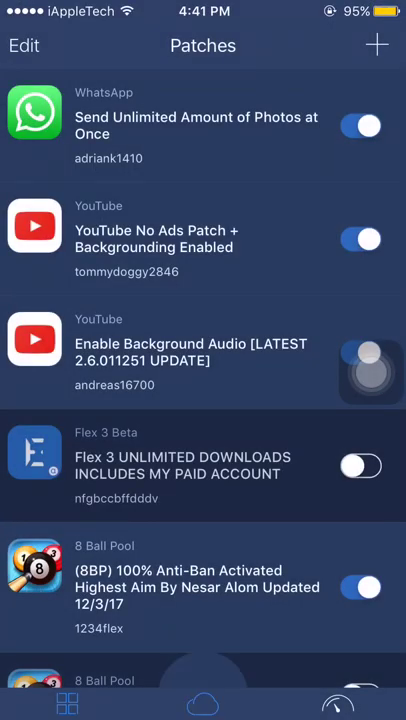
Browse the patch cloud's Search and Trending lists, hitting the two-per-day download limit.
{"action": "left_click", "coordinate": [203, 703]}
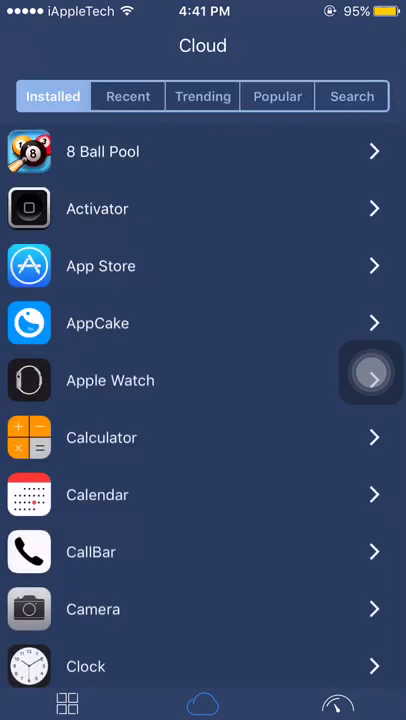
{"action": "left_click", "coordinate": [352, 96]}
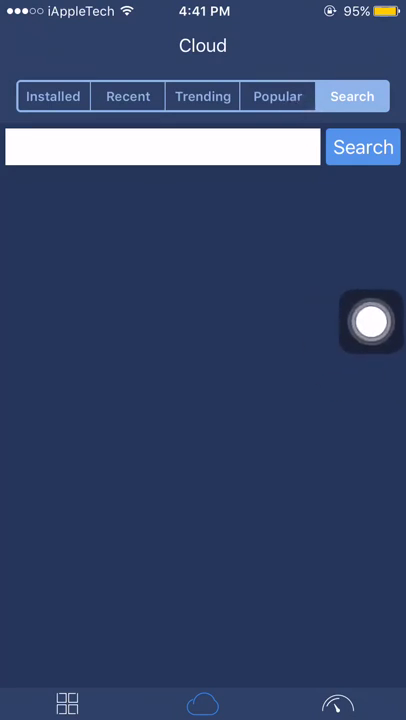
{"action": "left_click", "coordinate": [52, 96]}
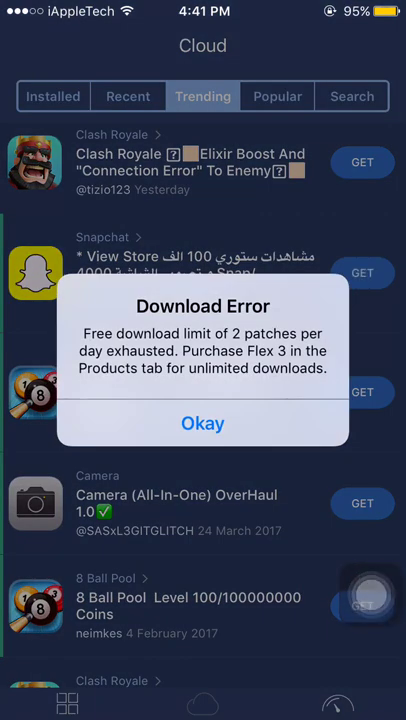
Dismiss the limit error and view the account profile, update notes, then profile again.
{"action": "left_click", "coordinate": [202, 423]}
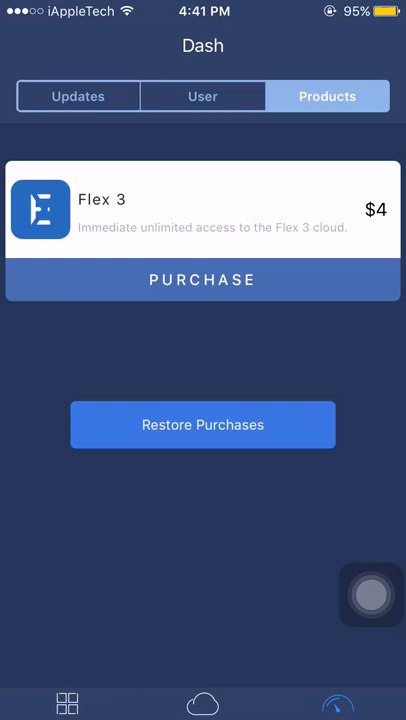
{"action": "left_click", "coordinate": [202, 96]}
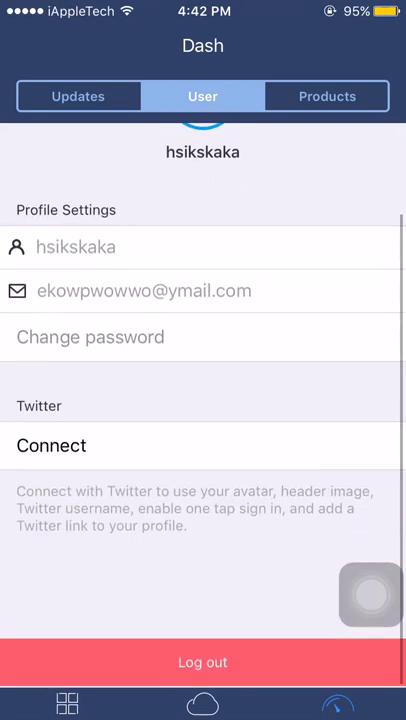
{"action": "left_click", "coordinate": [77, 96]}
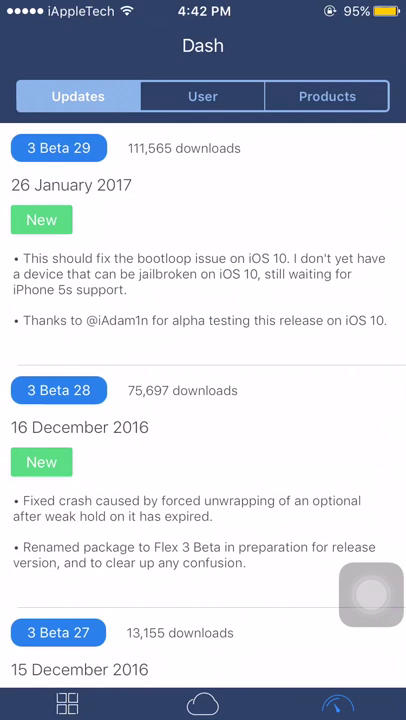
{"action": "left_click", "coordinate": [202, 96]}
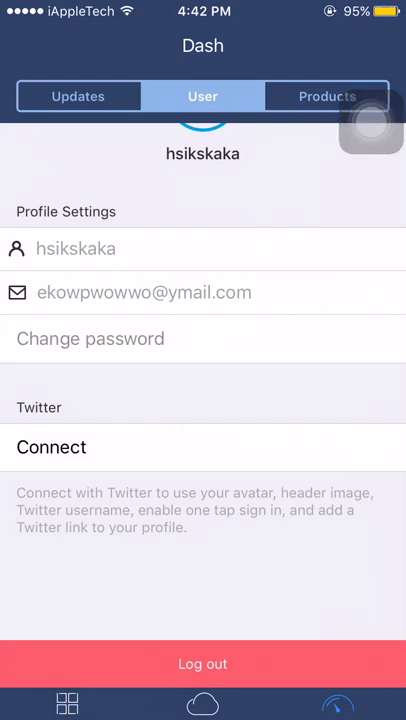
Log out and sign up a new Flex Community account with random e-mail, username, password.
{"action": "left_click", "coordinate": [202, 663]}
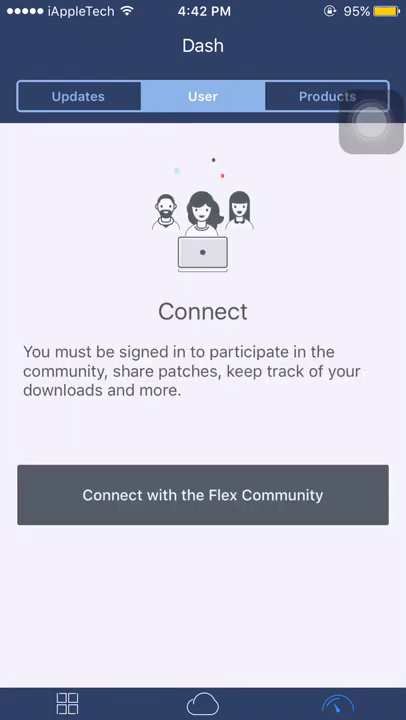
{"action": "left_click", "coordinate": [203, 494]}
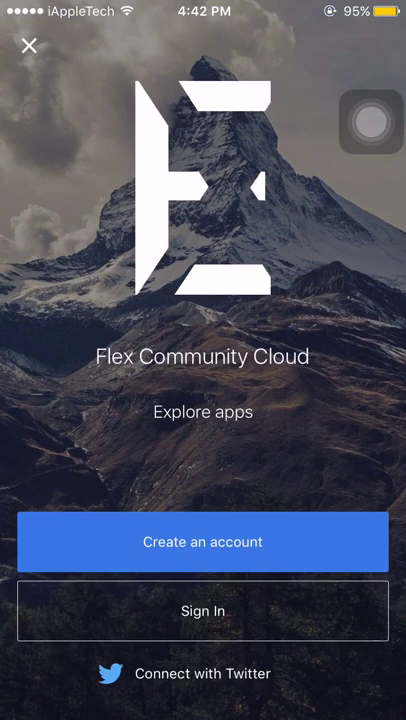
{"action": "left_click", "coordinate": [202, 541]}
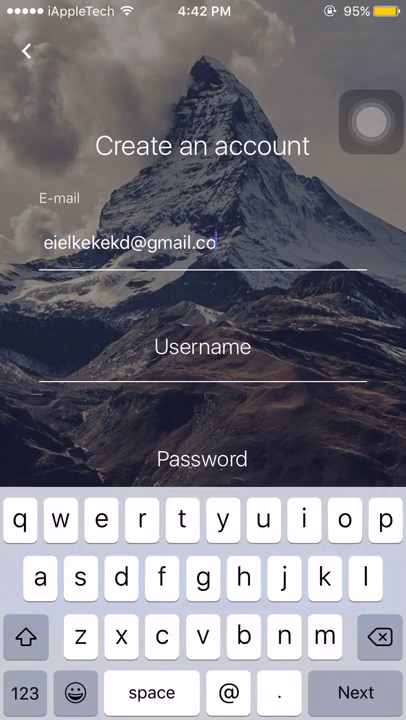
{"action": "type", "text": "m"}
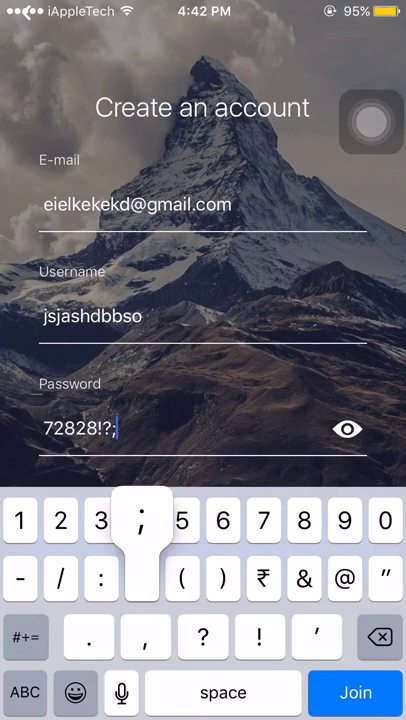
{"action": "left_click", "coordinate": [25, 692]}
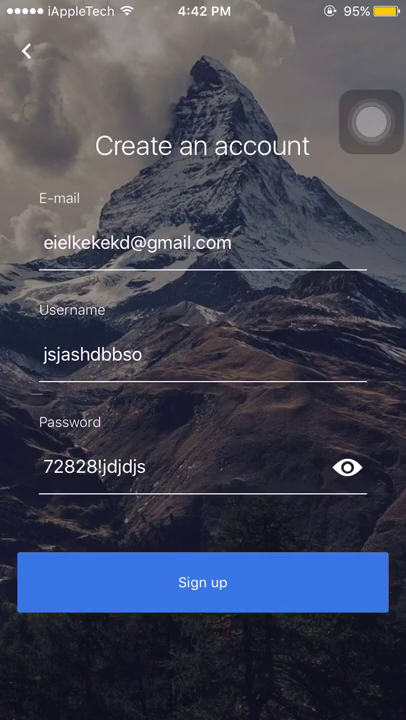
{"action": "left_click", "coordinate": [203, 582]}
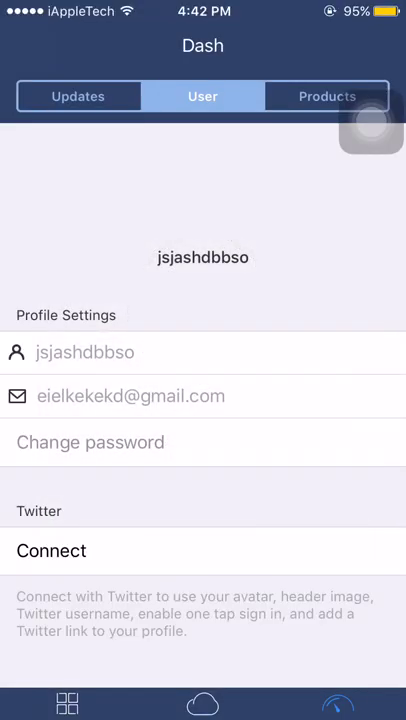
Download Camera (All-In-One) OverHaul 1.0 from Trending and dismiss the confirmation.
{"action": "scroll", "scroll_direction": "up", "scroll_amount": 3}
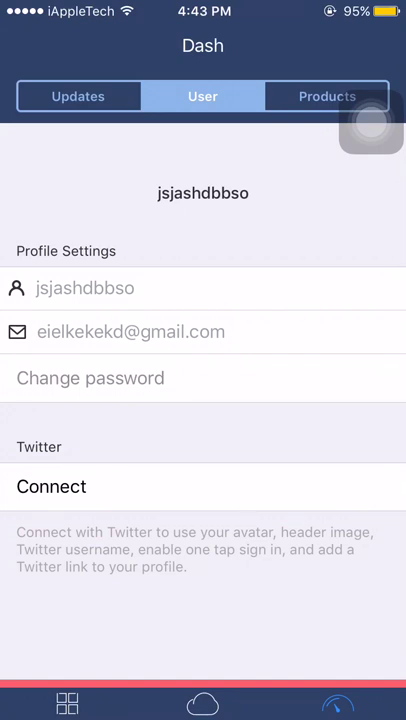
{"action": "left_click", "coordinate": [203, 703]}
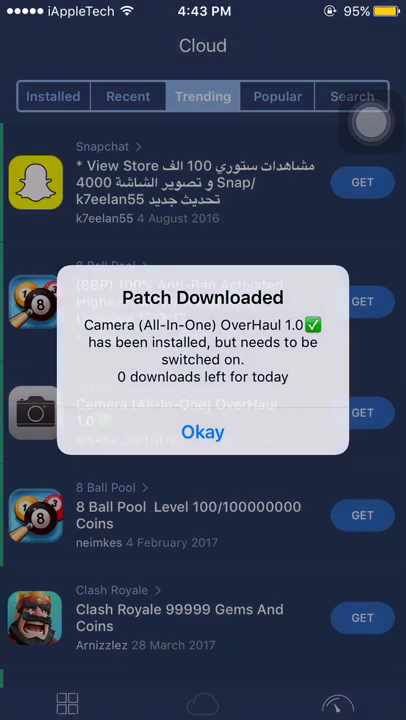
{"action": "left_click", "coordinate": [203, 431]}
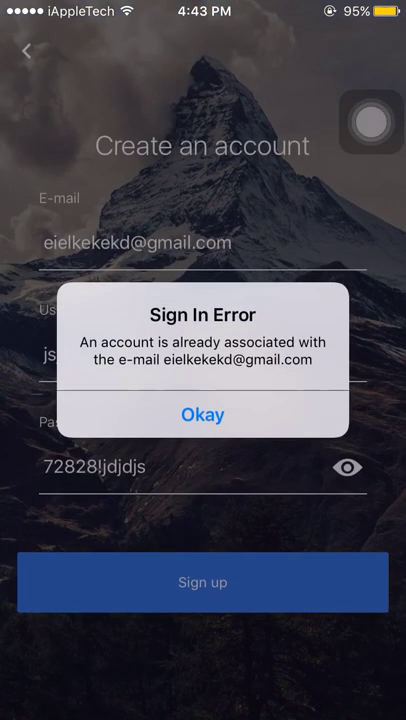
Dismiss the duplicate e-mail error and sign up another new random account from Dash > User.
{"action": "left_click", "coordinate": [202, 414]}
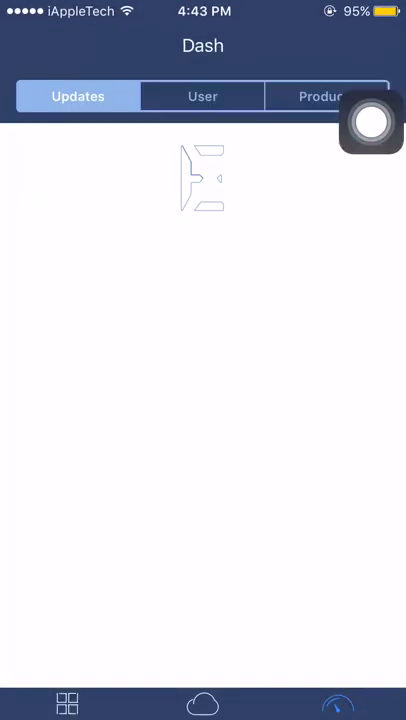
{"action": "left_click", "coordinate": [322, 96]}
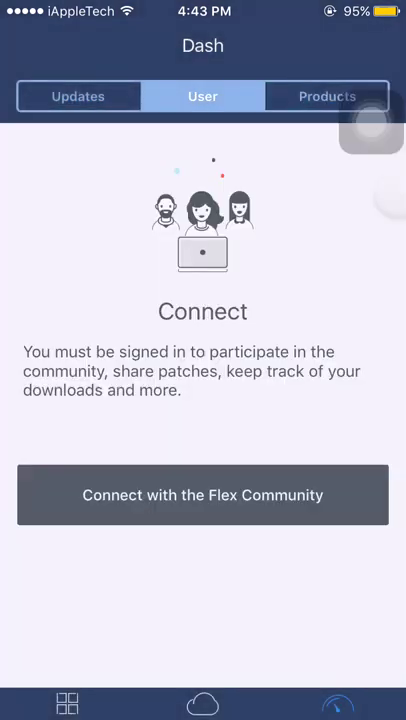
{"action": "left_click", "coordinate": [202, 494]}
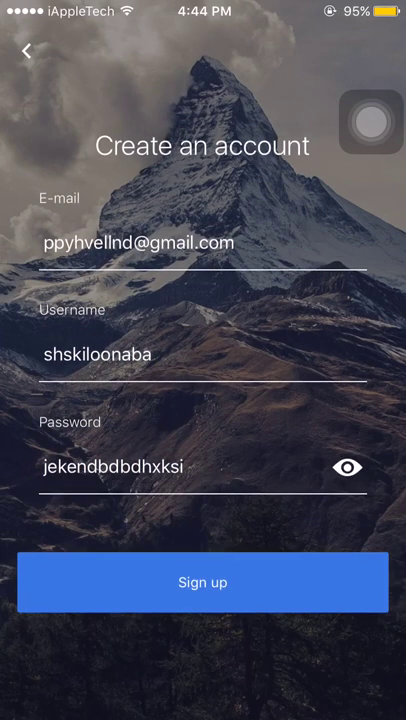
{"action": "left_click", "coordinate": [203, 582]}
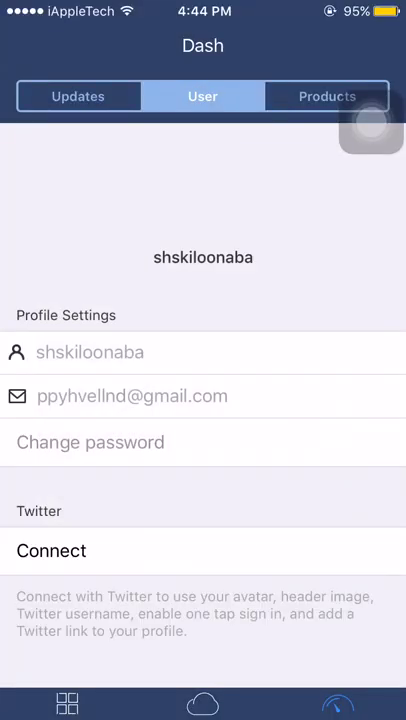
Download 'Flex 3 UNLIMITED DOWNLOADS INCLUDES MY PAID ACCOUNT' from Trending and confirm it.
{"action": "left_click", "coordinate": [203, 703]}
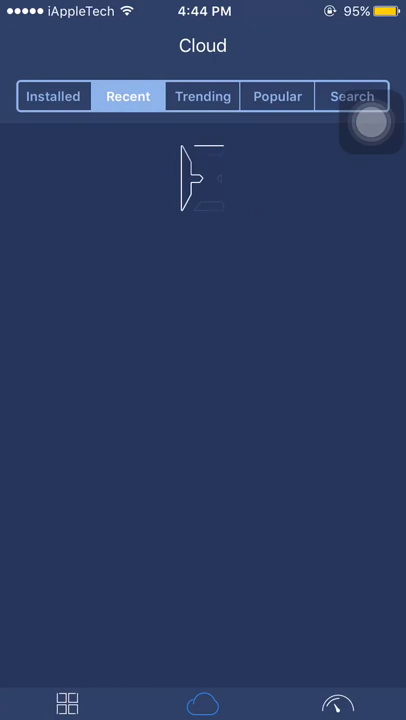
{"action": "left_click", "coordinate": [277, 96]}
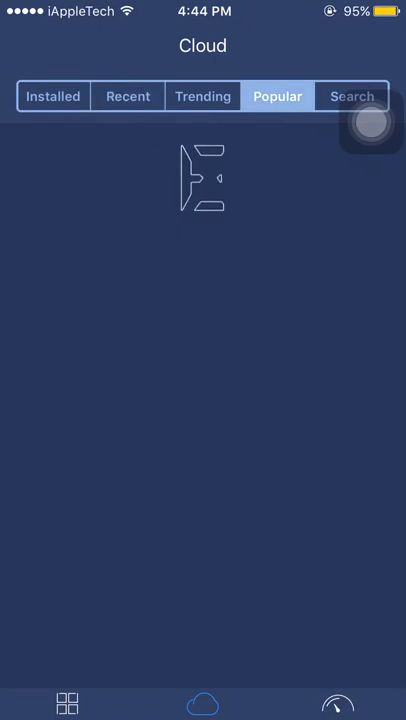
{"action": "left_click", "coordinate": [203, 96]}
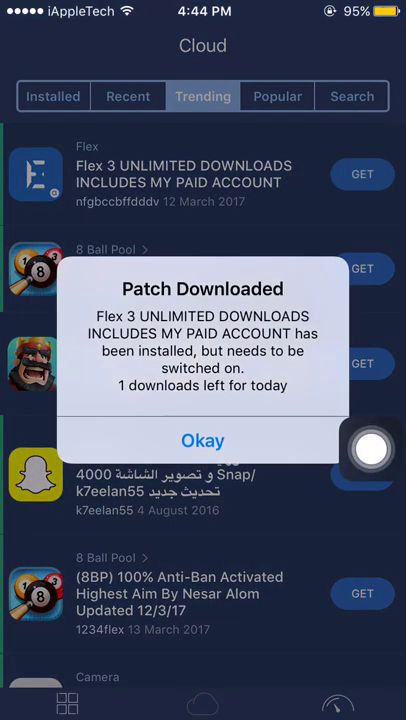
{"action": "left_click", "coordinate": [202, 440]}
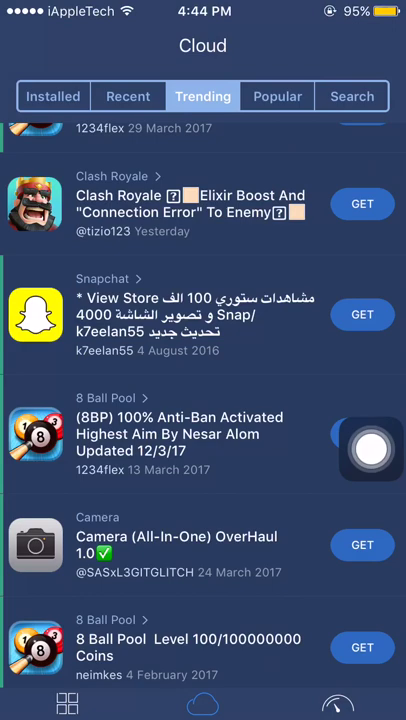
{"action": "scroll", "scroll_direction": "down", "scroll_amount": 3}
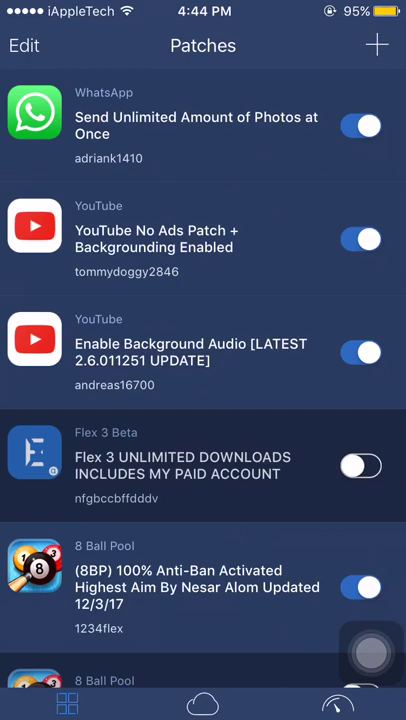
{"action": "scroll", "scroll_direction": "down", "scroll_amount": 3}
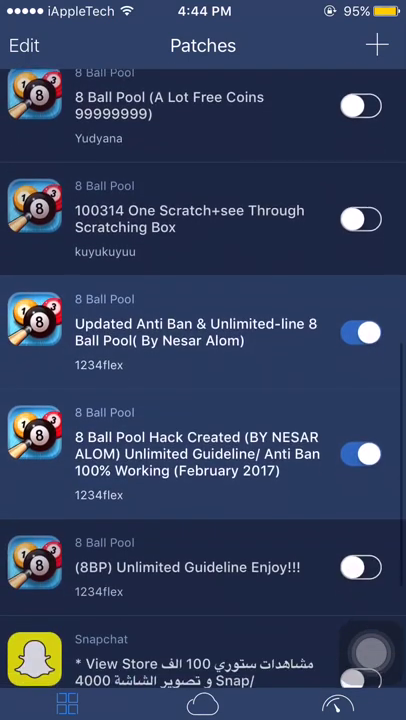
{"action": "scroll", "scroll_direction": "up", "scroll_amount": 3}
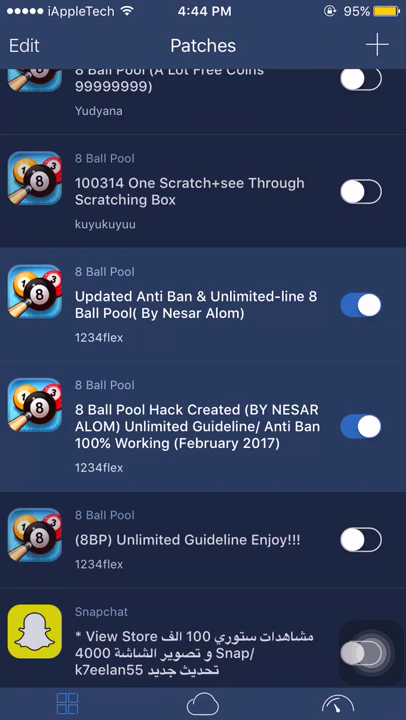
{"action": "scroll", "scroll_direction": "down", "scroll_amount": 3}
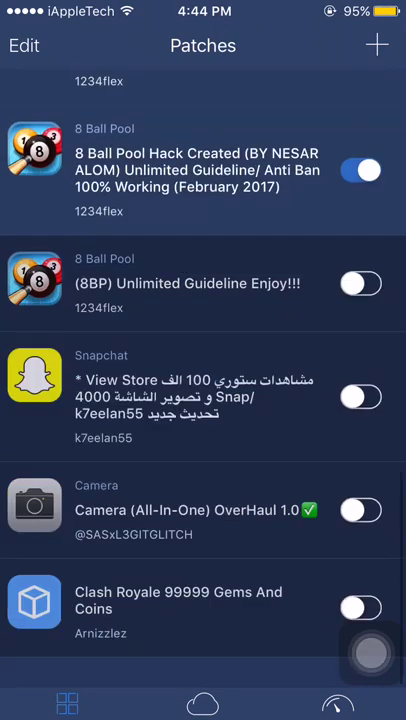
{"action": "scroll", "scroll_direction": "up", "scroll_amount": 3}
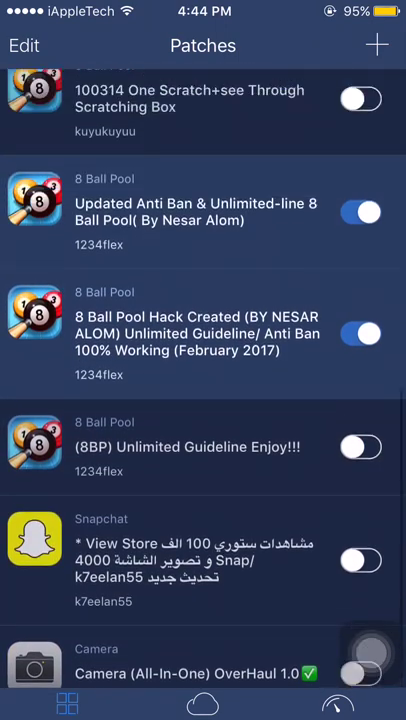
{"action": "scroll", "scroll_direction": "up", "scroll_amount": 3}
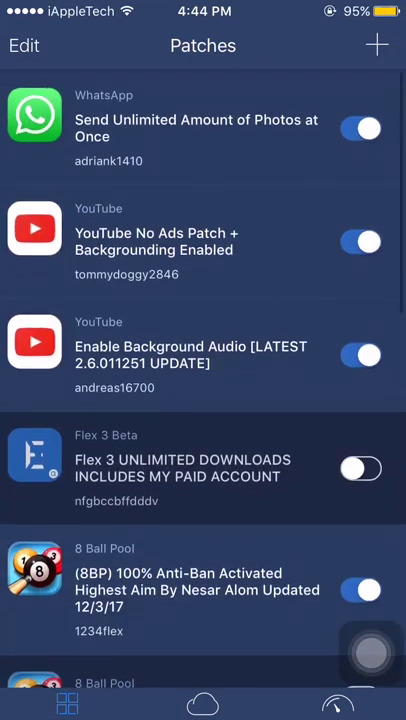